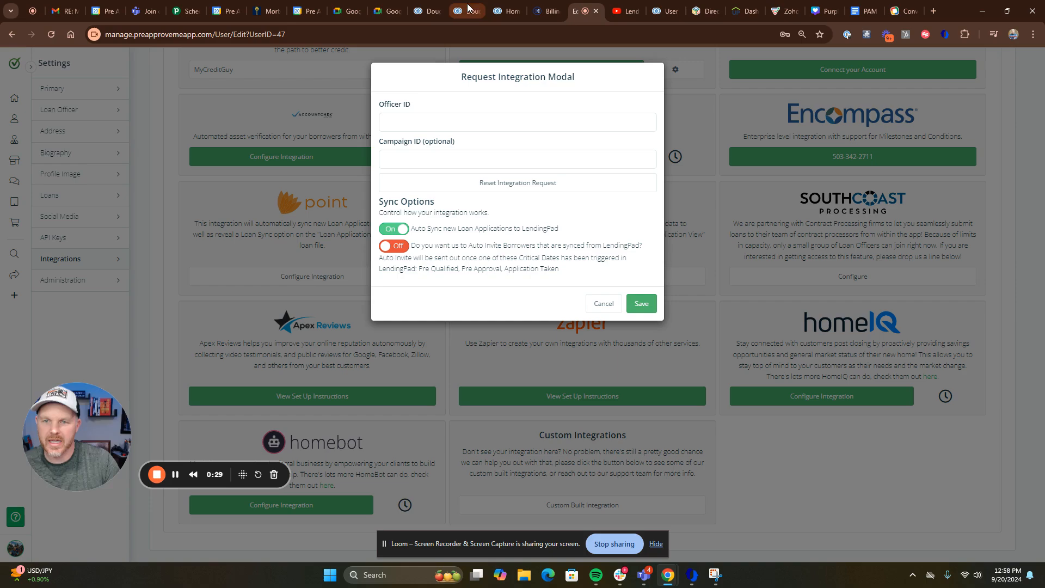
Submit the LendingPad integration request with Auto Sync on and Auto Invite off
{"action": "double_click", "coordinate": [394, 104]}
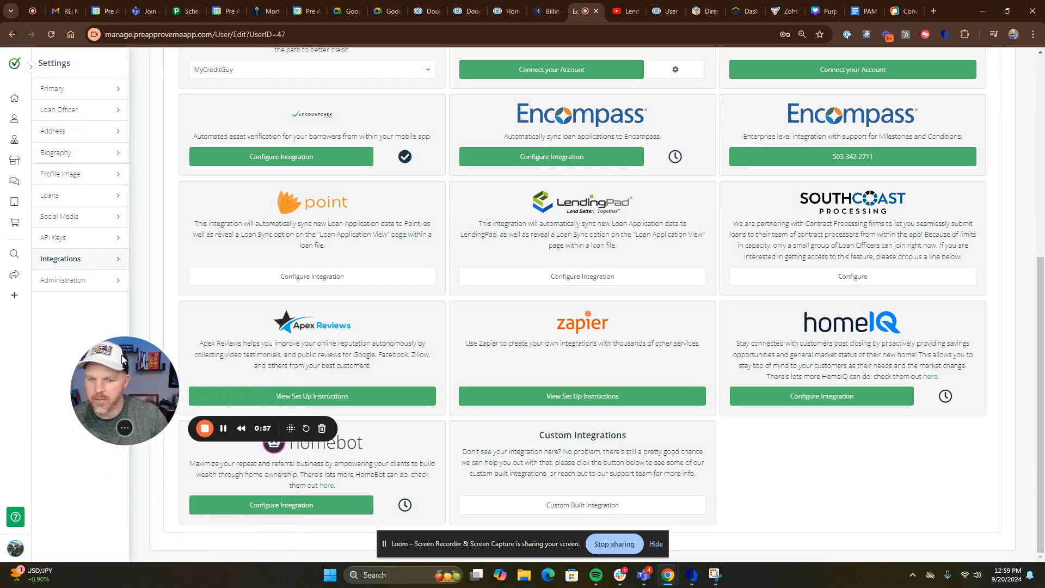
{"action": "mouse_move", "coordinate": [566, 360]}
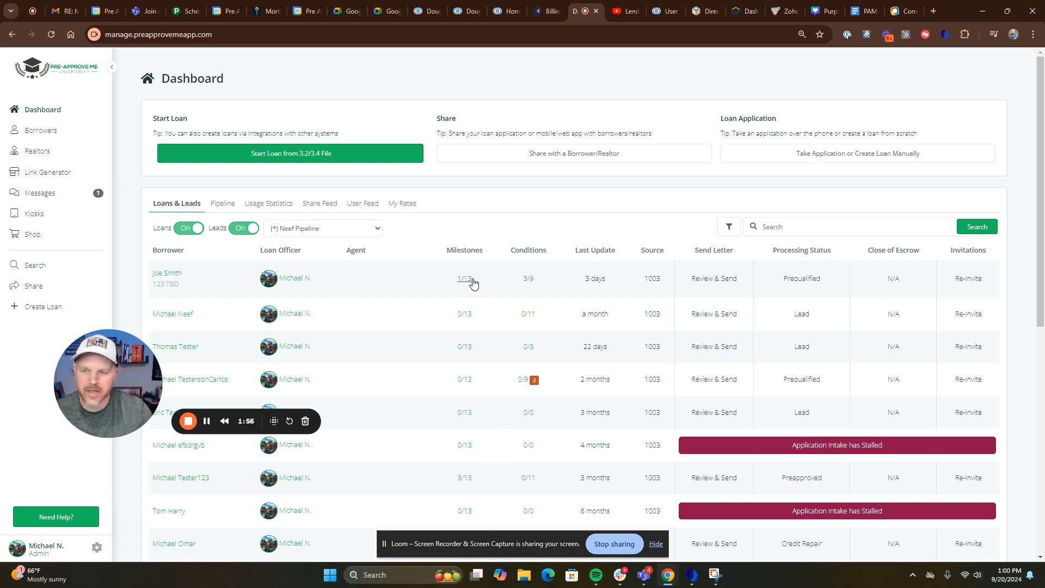
Open the Milestones page (1/13) for Joe Smith's loan from the Dashboard list
{"action": "left_click", "coordinate": [463, 278]}
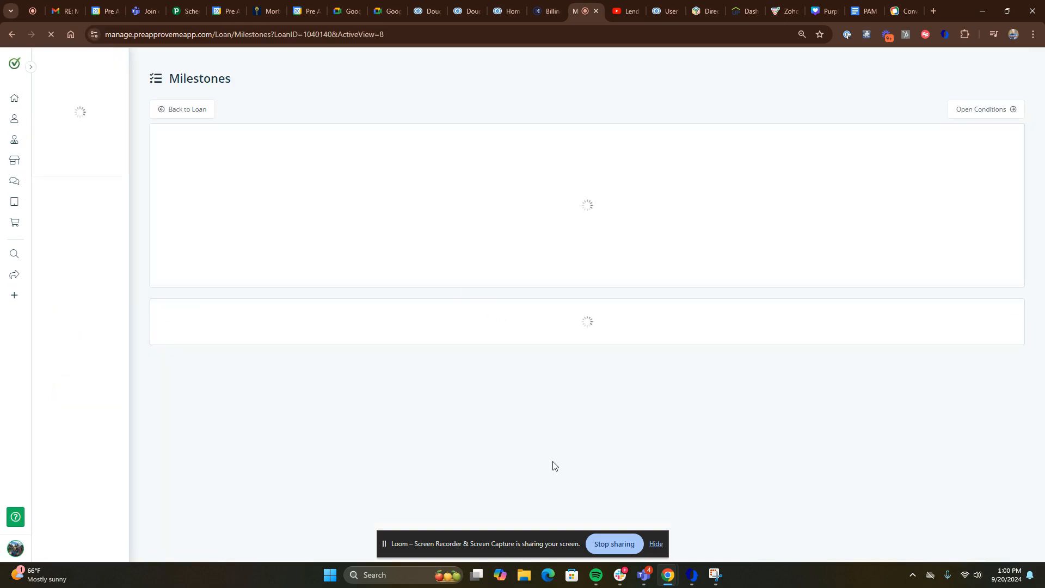